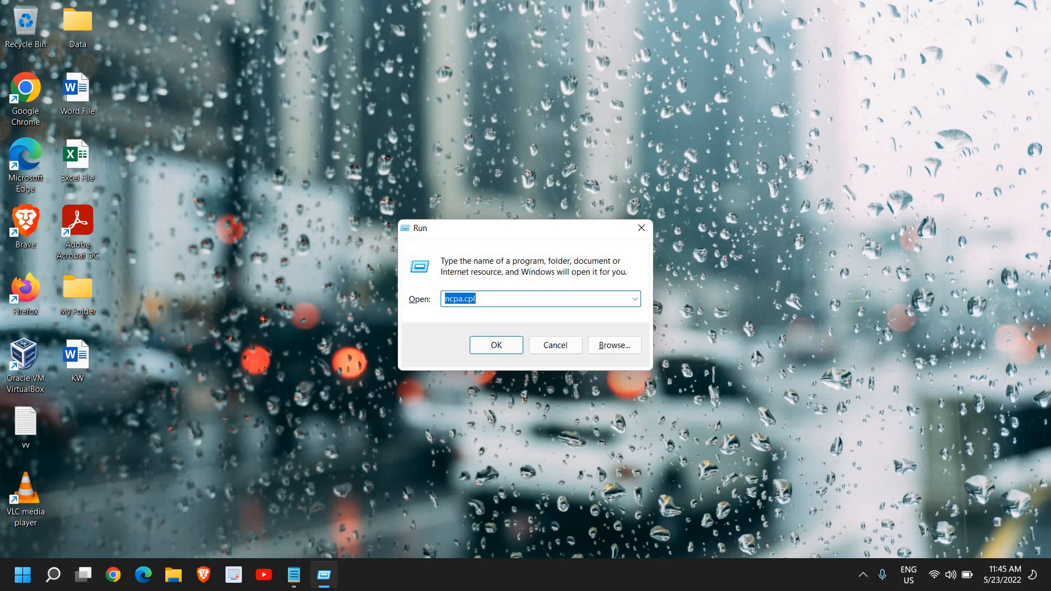
# Run devmgmt.msc from the Run box to launch Device Manager
pyautogui.write('devmgm')
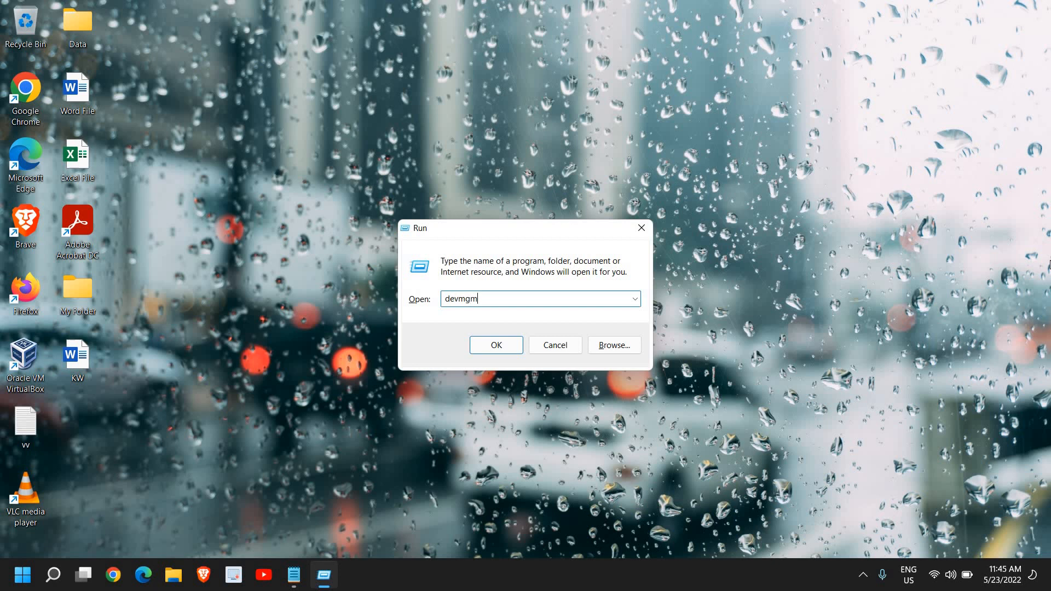
pyautogui.write('t.ms')
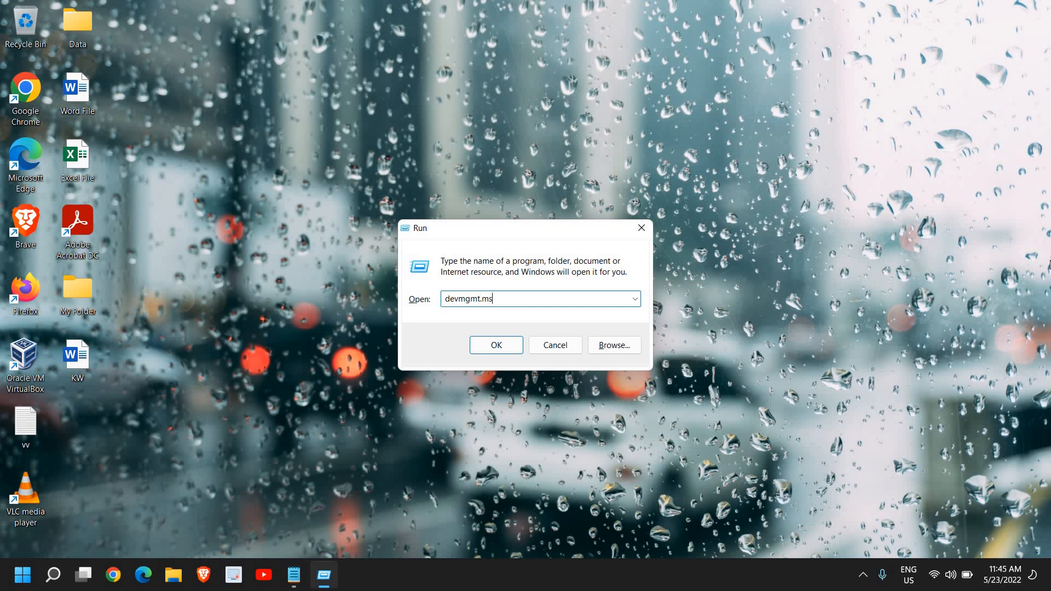
pyautogui.write('c')
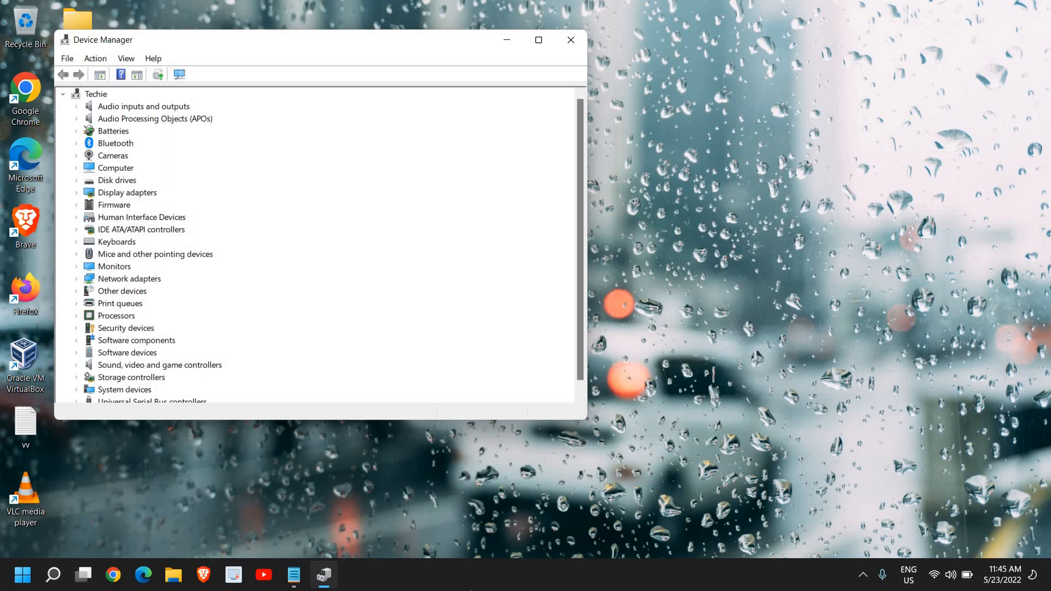
# Browse the device tree's audio and display adapter categories
pyautogui.click(96, 94)
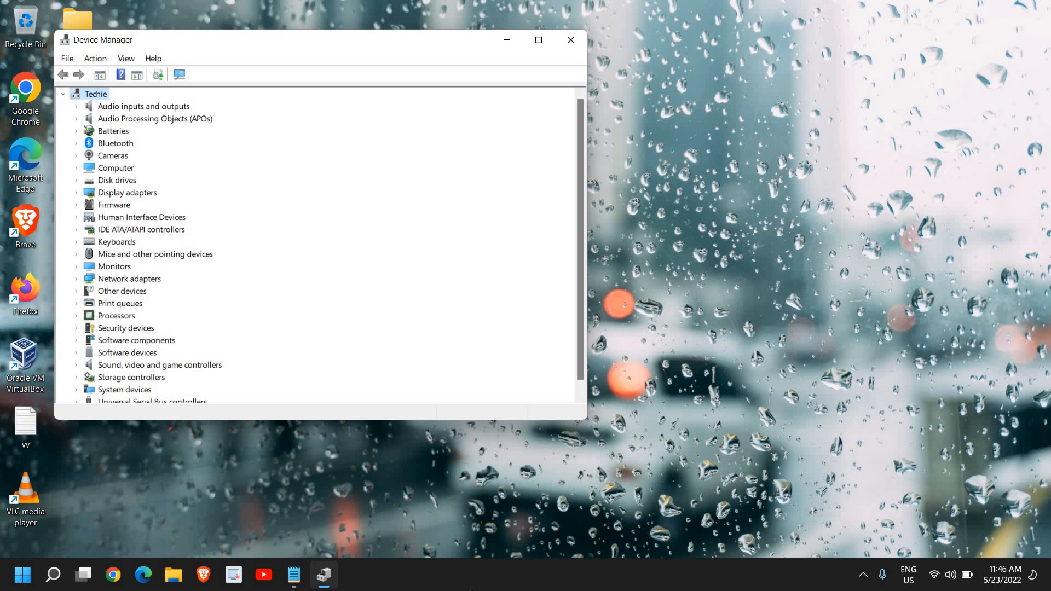
pyautogui.click(143, 106)
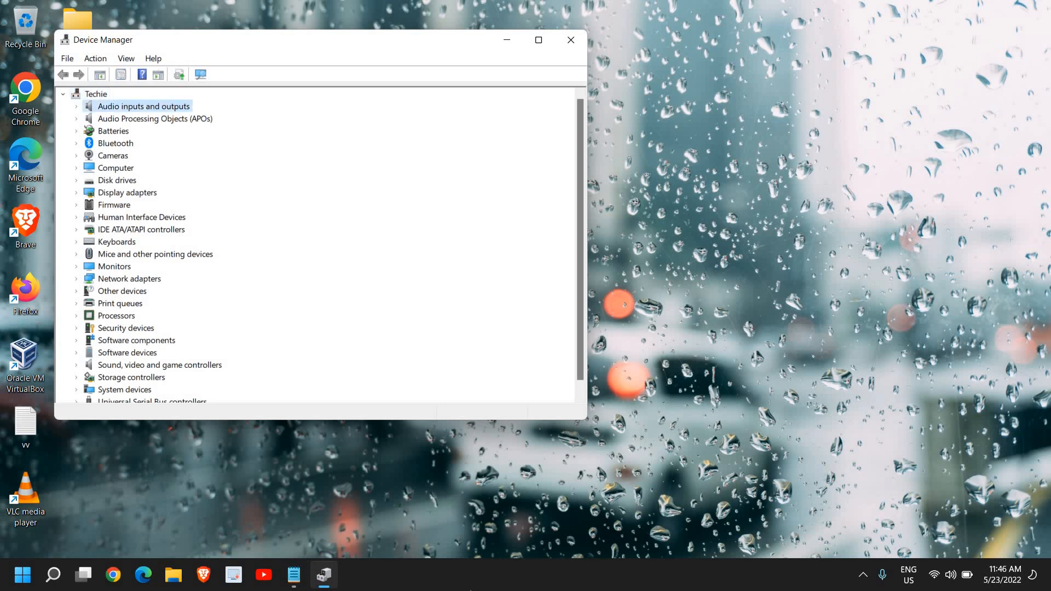
pyautogui.click(155, 119)
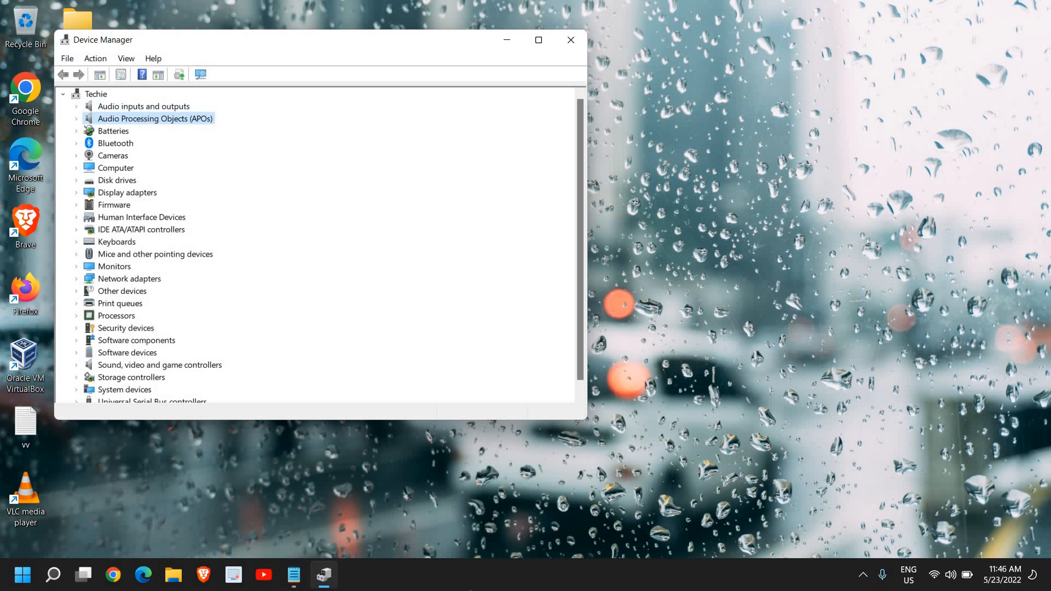
pyautogui.click(127, 192)
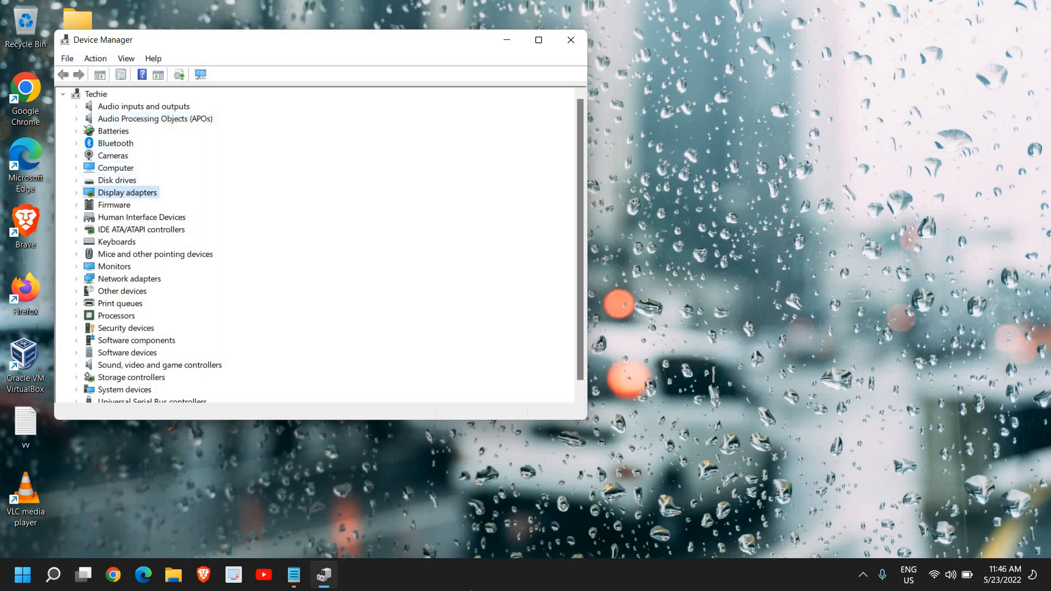
# Expand Mice and other pointing devices and open the first HID-compliant mouse's properties
pyautogui.click(155, 254)
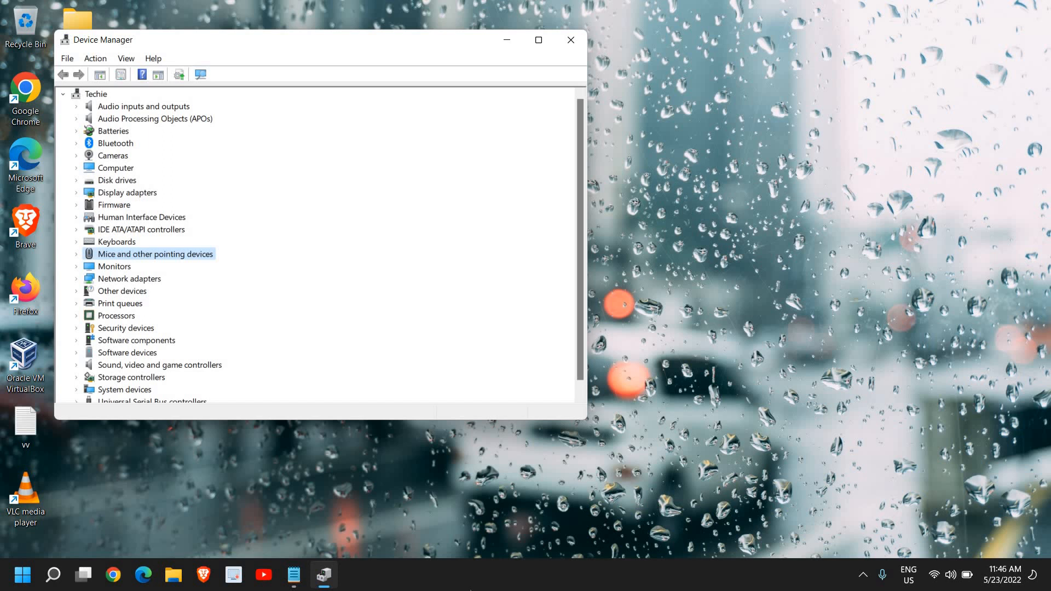
pyautogui.click(76, 253)
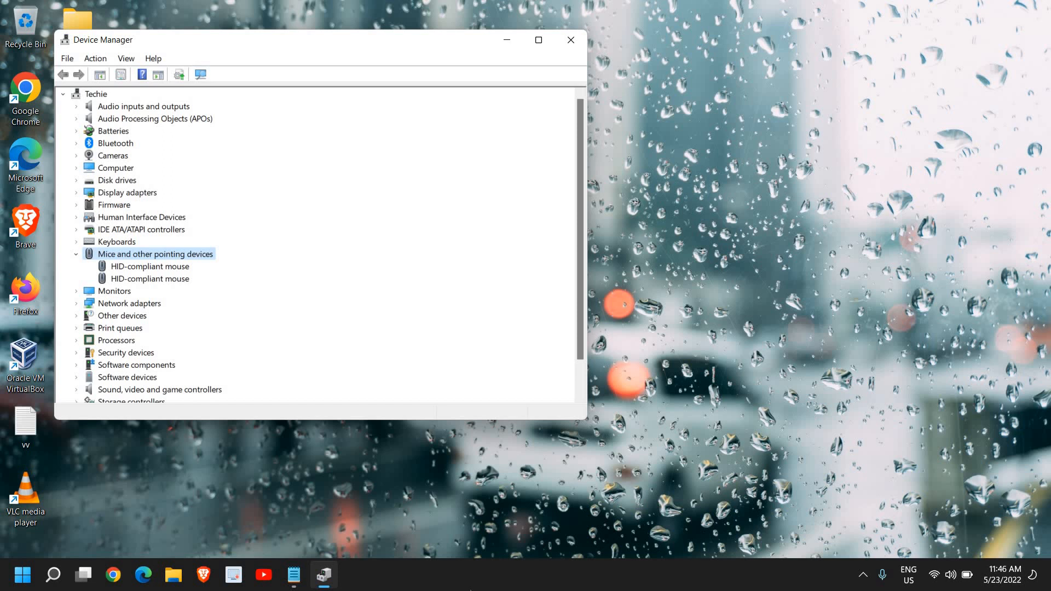
pyautogui.click(150, 267)
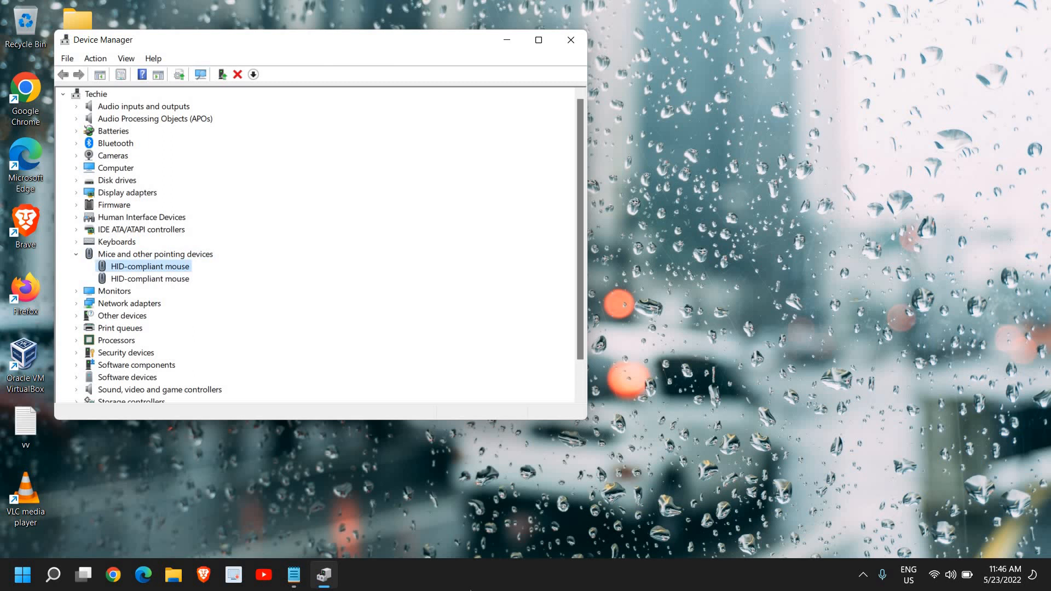
pyautogui.doubleClick(149, 266)
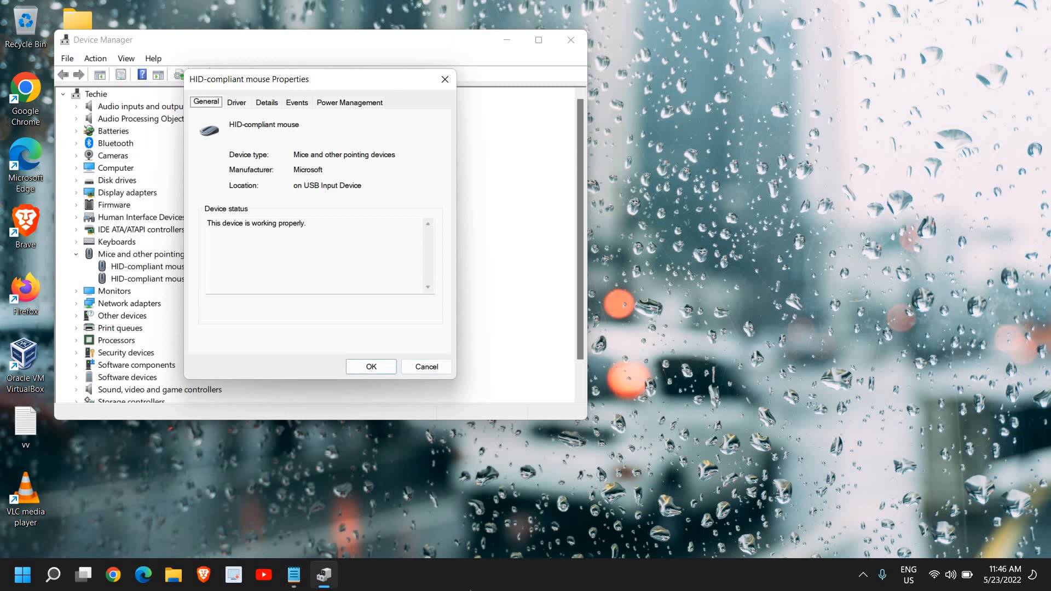
# Launch Update Driver from the mouse's Driver tab
pyautogui.click(236, 102)
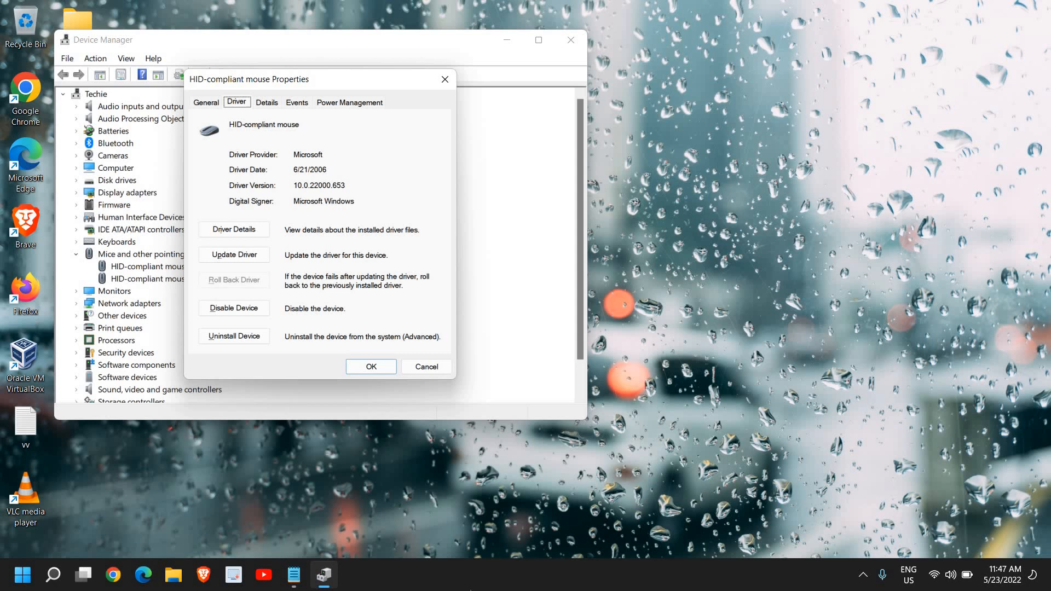
pyautogui.click(233, 229)
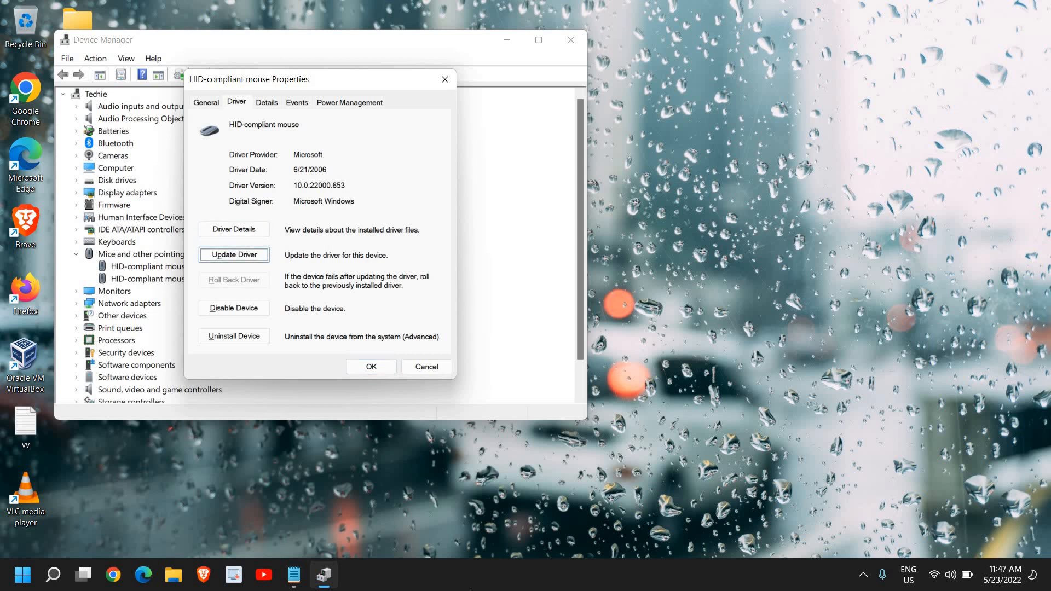
pyautogui.click(234, 254)
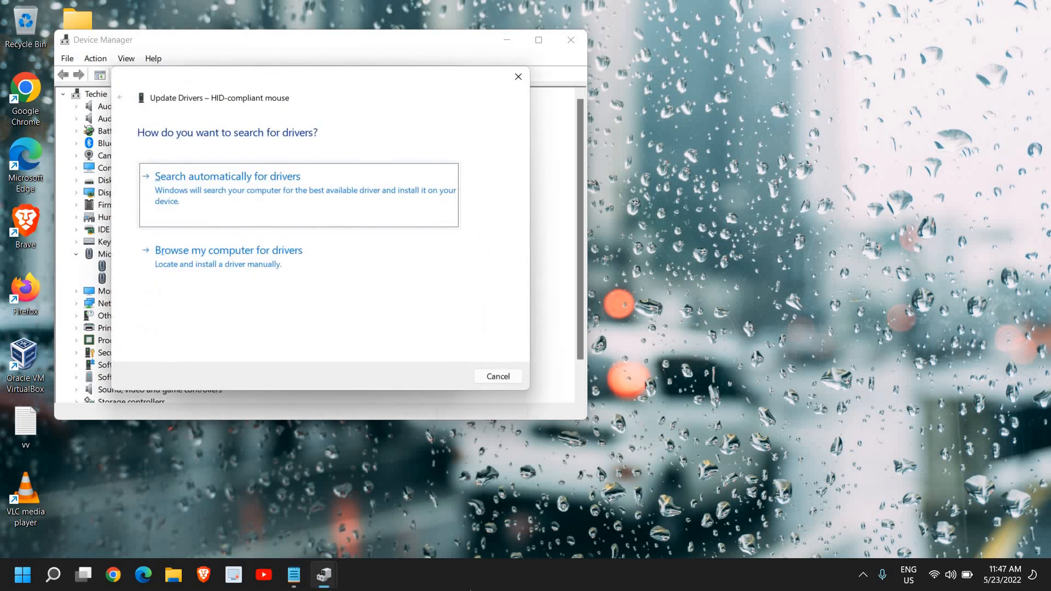
# Search automatically for drivers and close the 'best driver installed' result
pyautogui.click(226, 175)
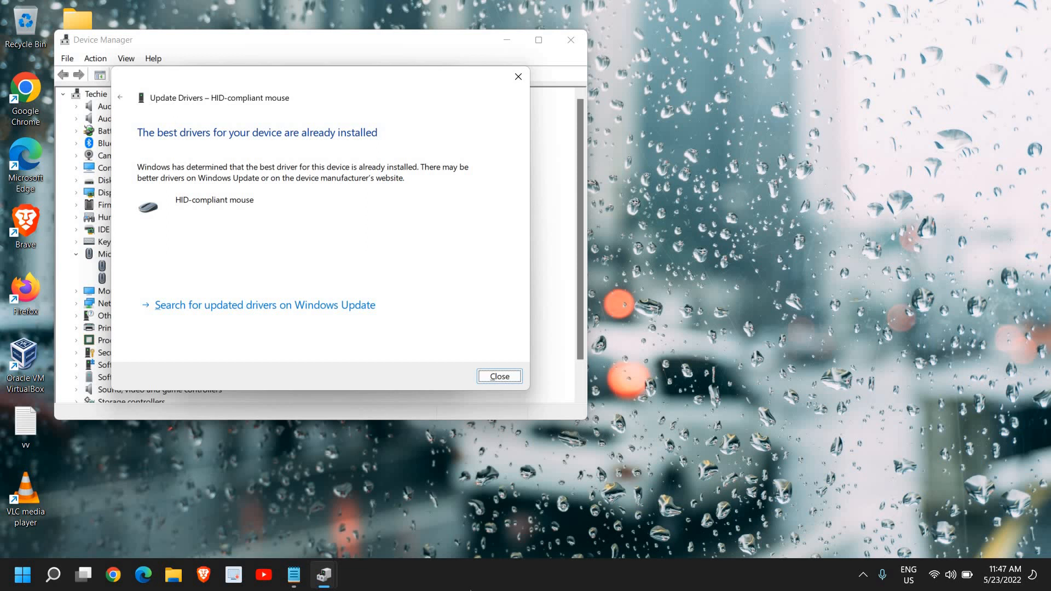
pyautogui.click(498, 375)
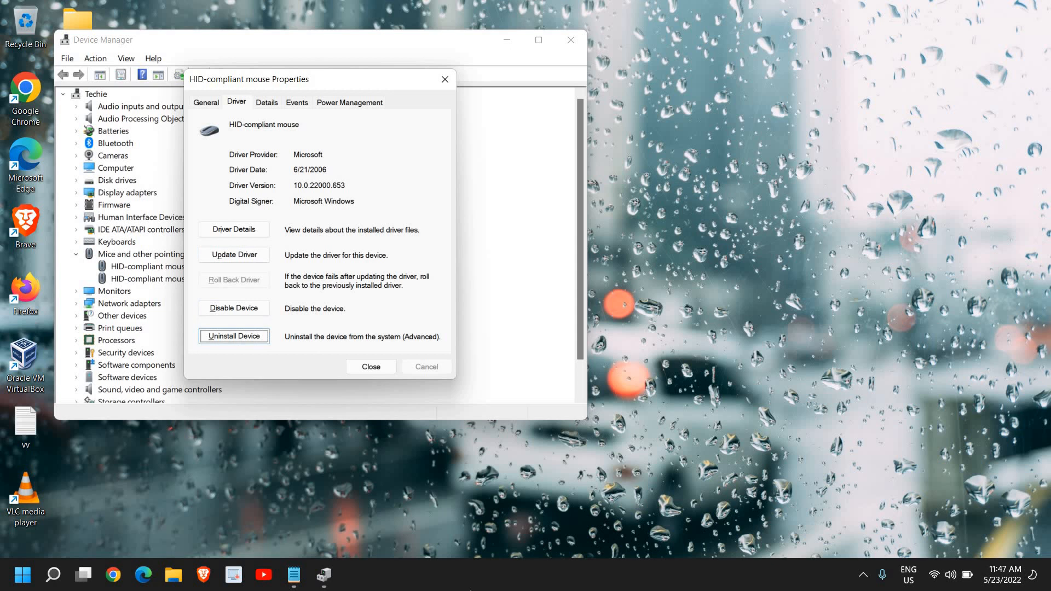
# Uninstall the HID-compliant mouse device and confirm the removal
pyautogui.click(234, 335)
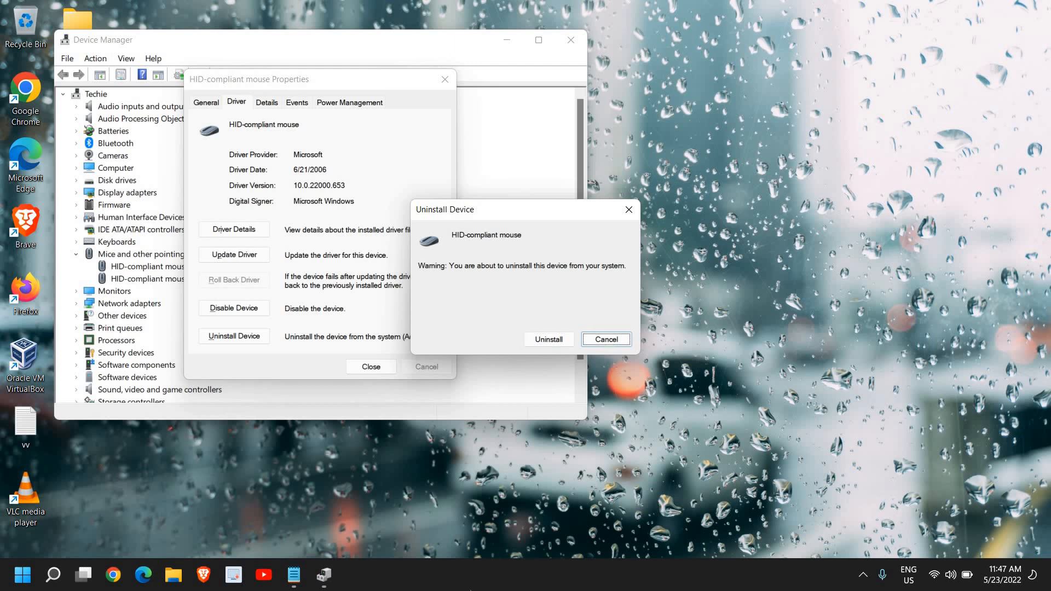
pyautogui.click(604, 339)
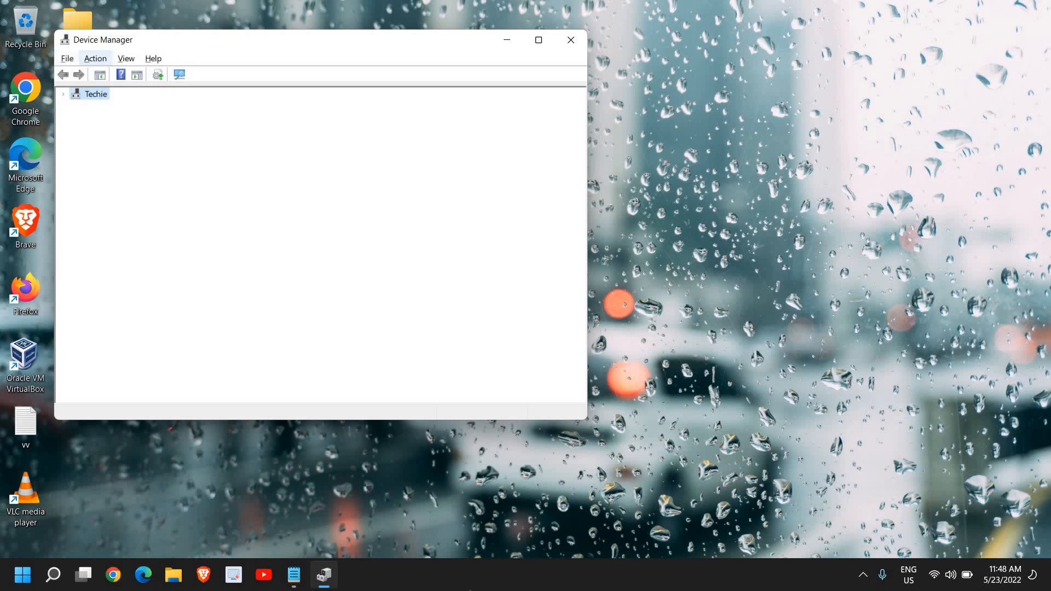
# Run Action > Scan for hardware changes to reinstall the mouse
pyautogui.click(96, 59)
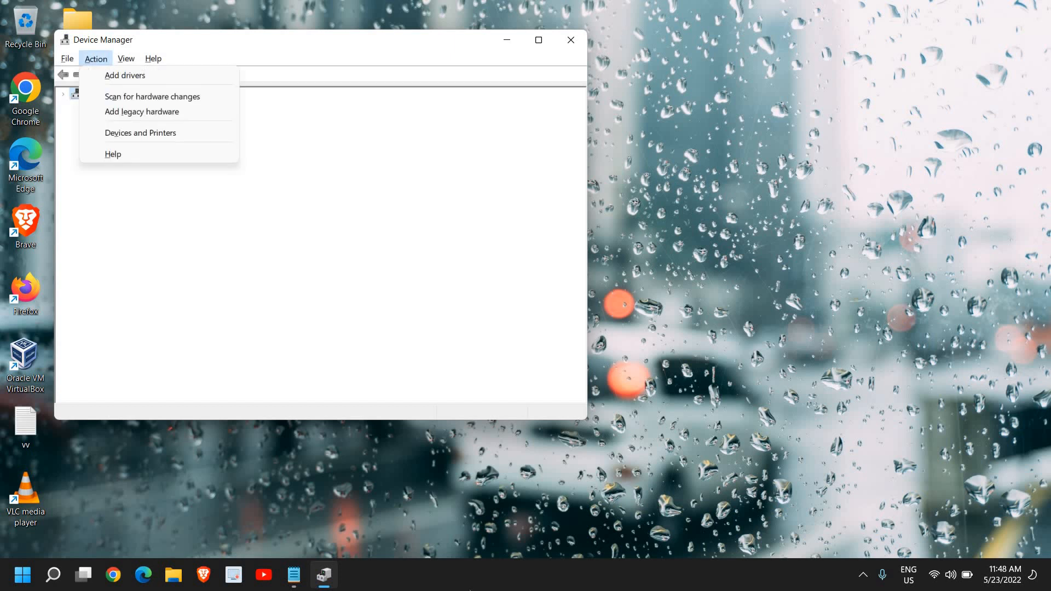
pyautogui.moveTo(153, 96)
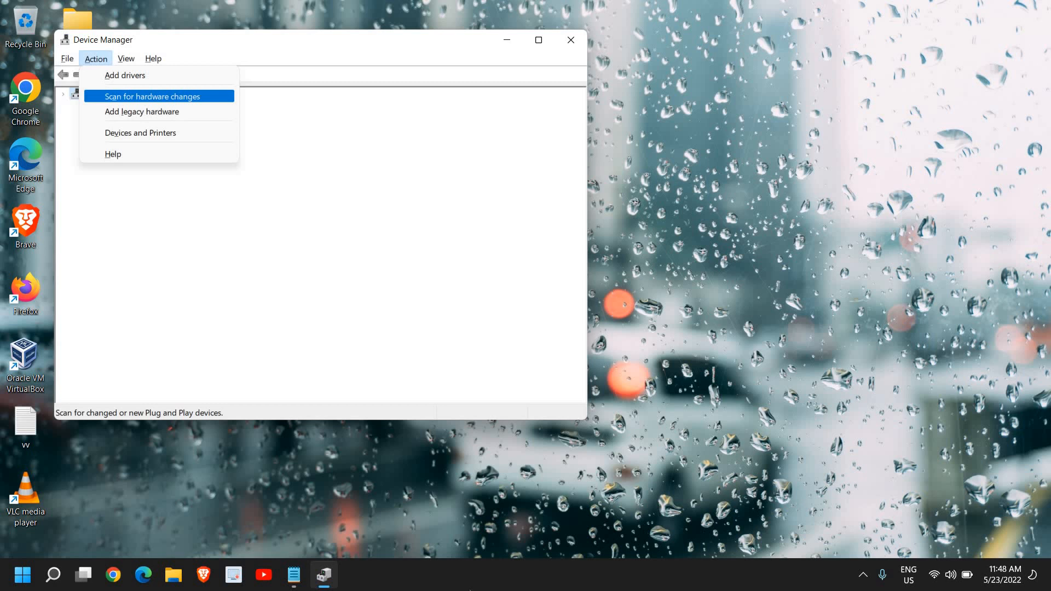
pyautogui.click(152, 96)
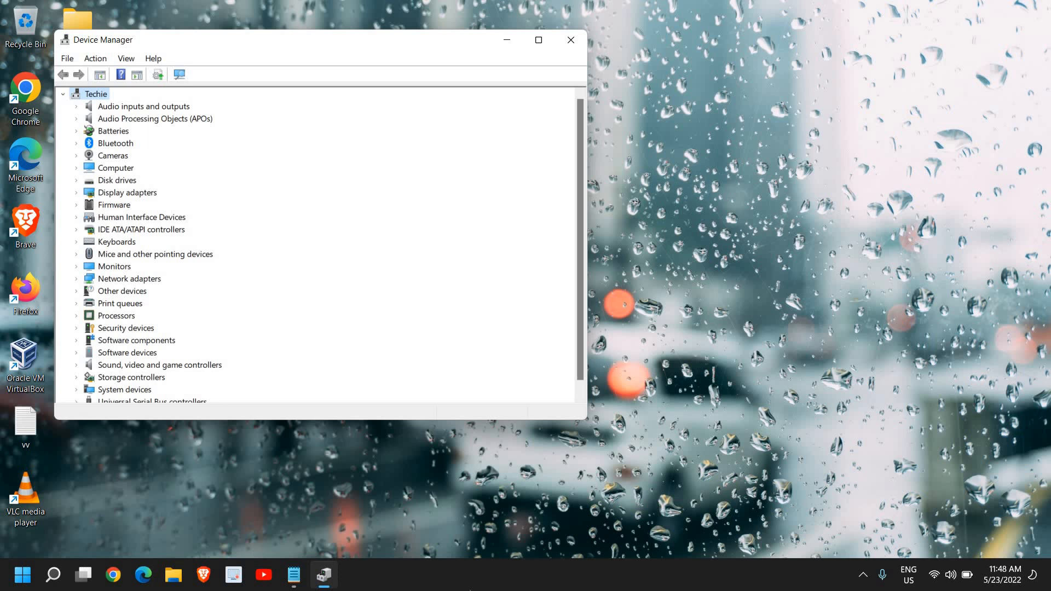
# Toggle Audio inputs and outputs, then expand Human Interface Devices
pyautogui.click(143, 105)
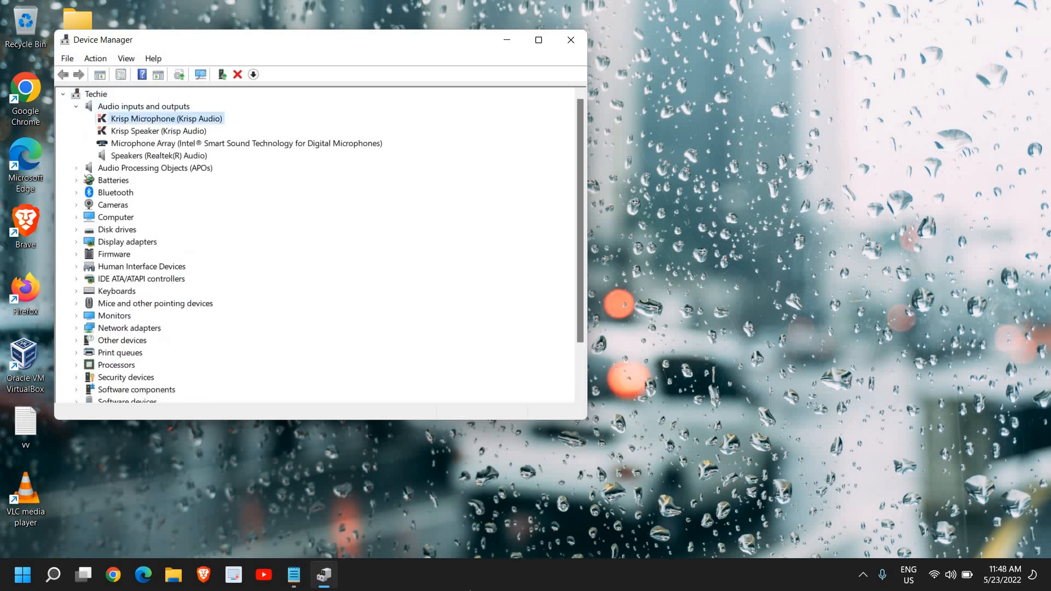
pyautogui.click(143, 106)
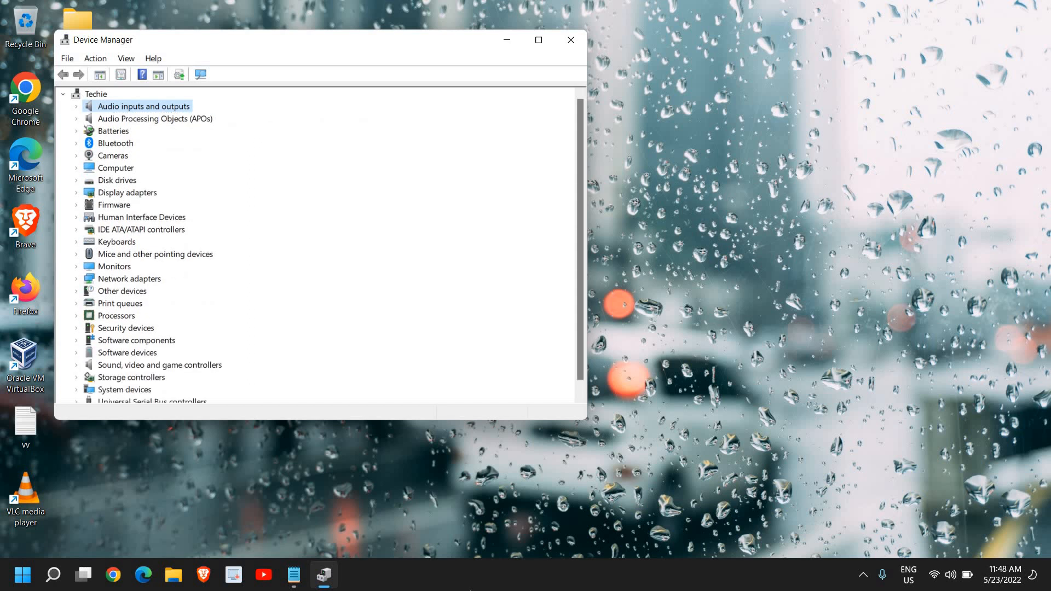
pyautogui.click(114, 204)
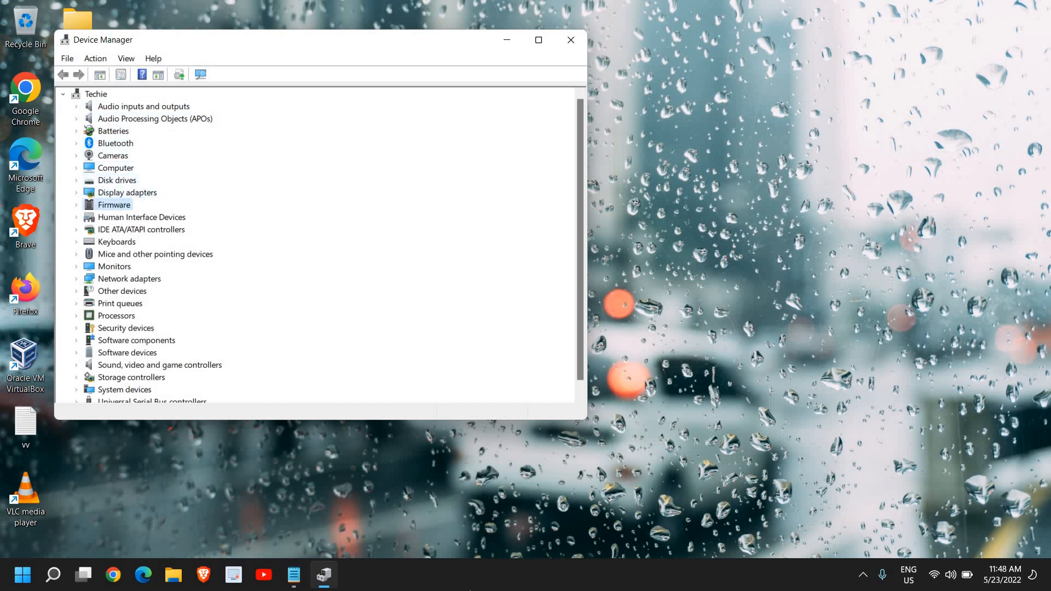
pyautogui.click(141, 217)
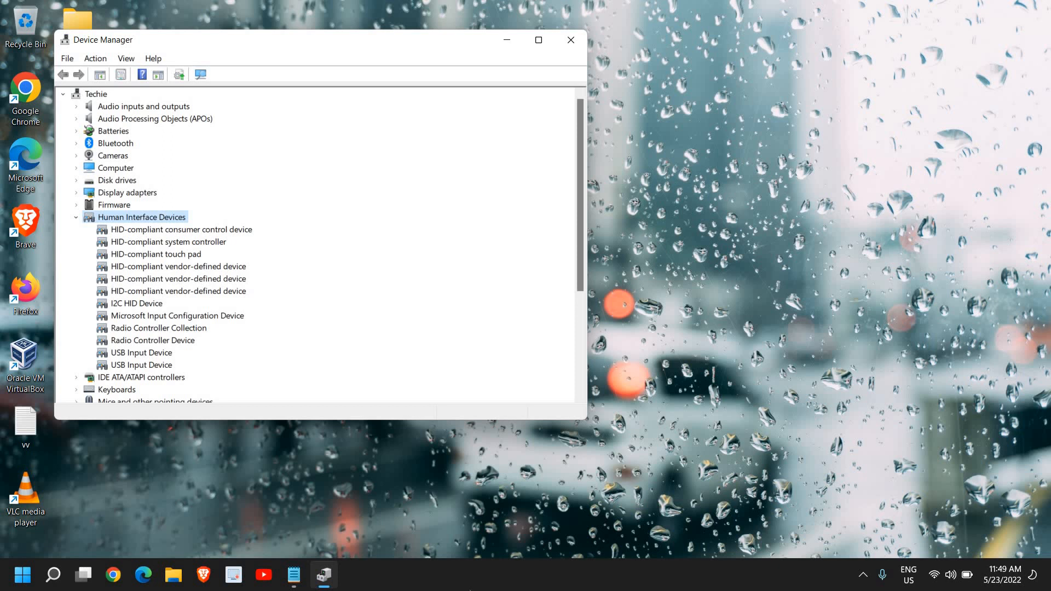
# Open the HID-compliant touch pad's properties under Human Interface Devices
pyautogui.click(168, 241)
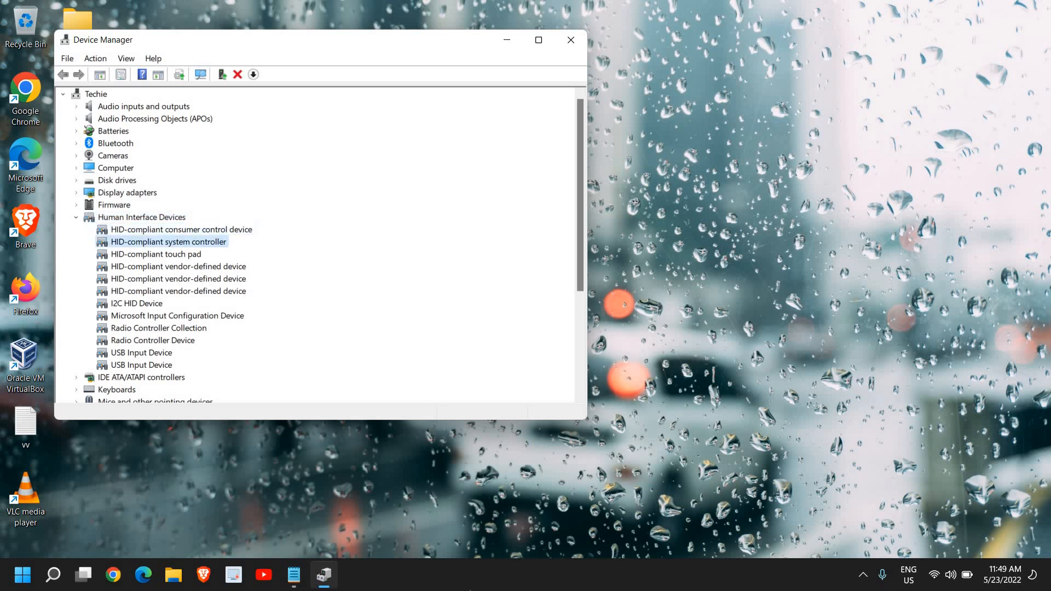
pyautogui.click(155, 254)
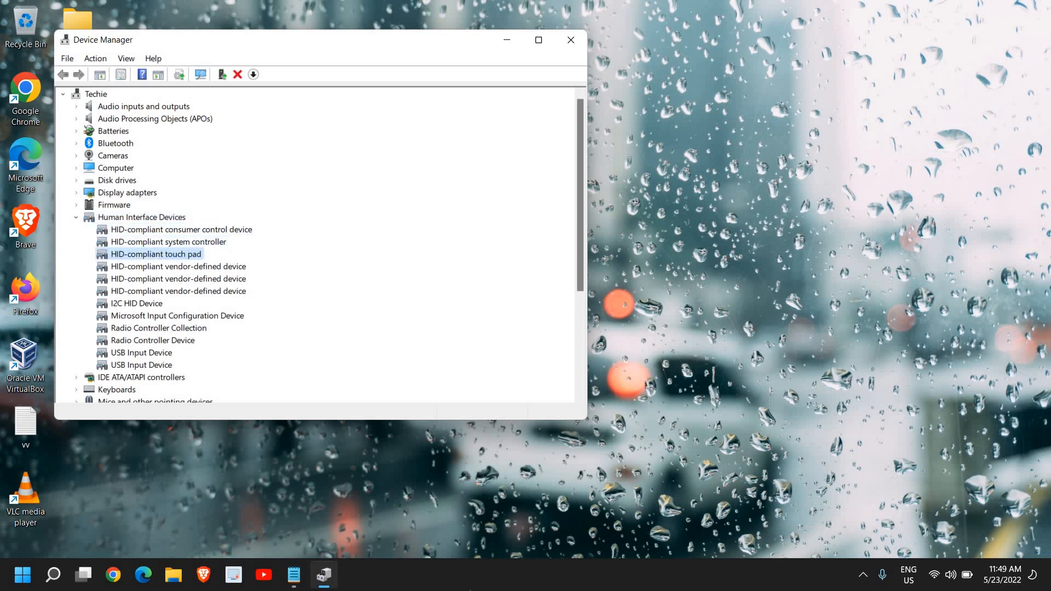
pyautogui.doubleClick(155, 253)
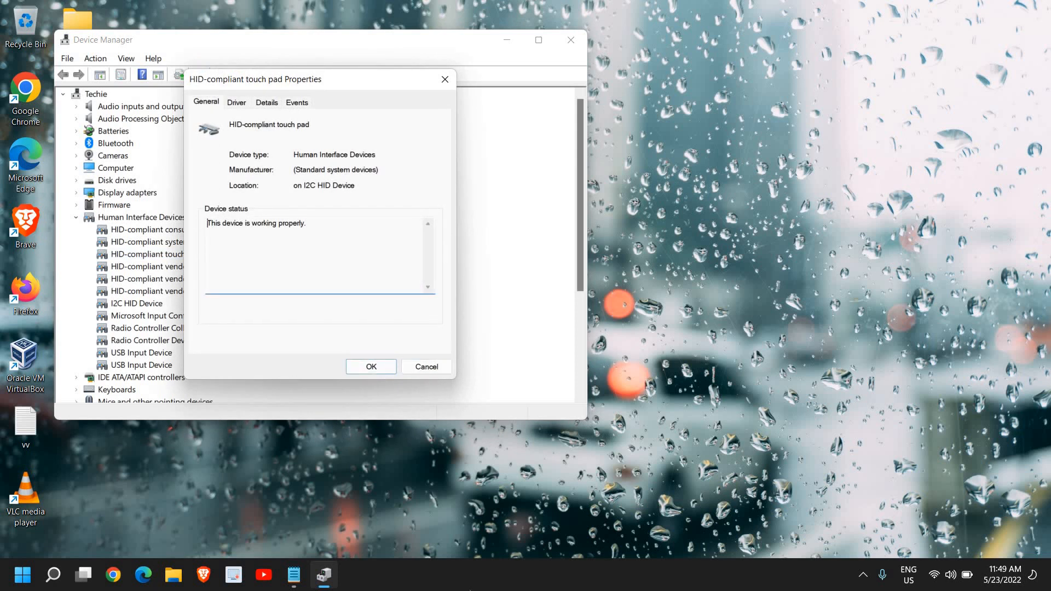
# View the touch pad's Driver tab, close its properties, then close Device Manager
pyautogui.click(236, 102)
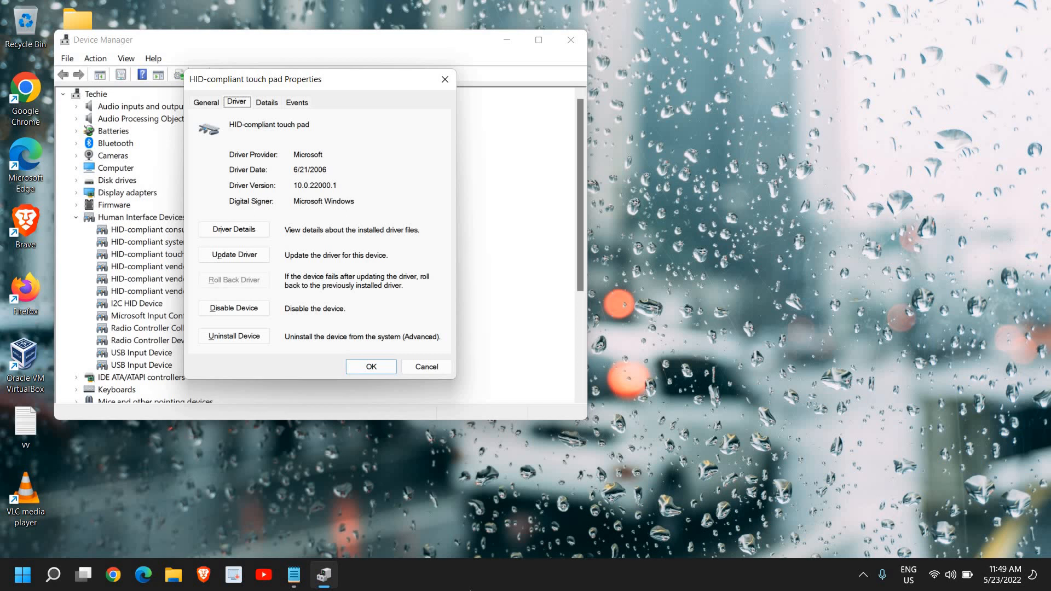
pyautogui.click(426, 366)
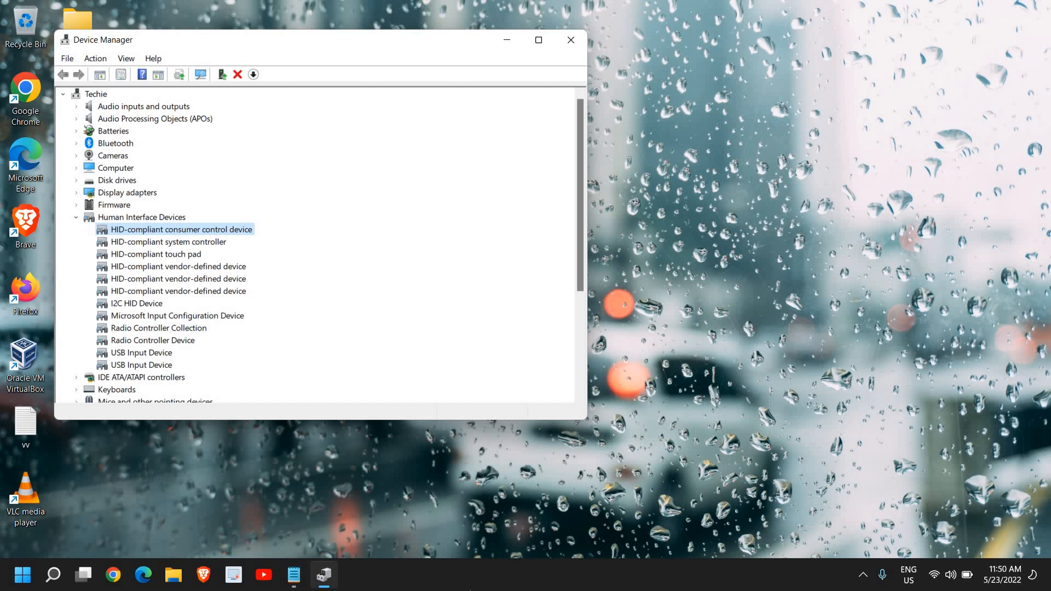
pyautogui.click(570, 39)
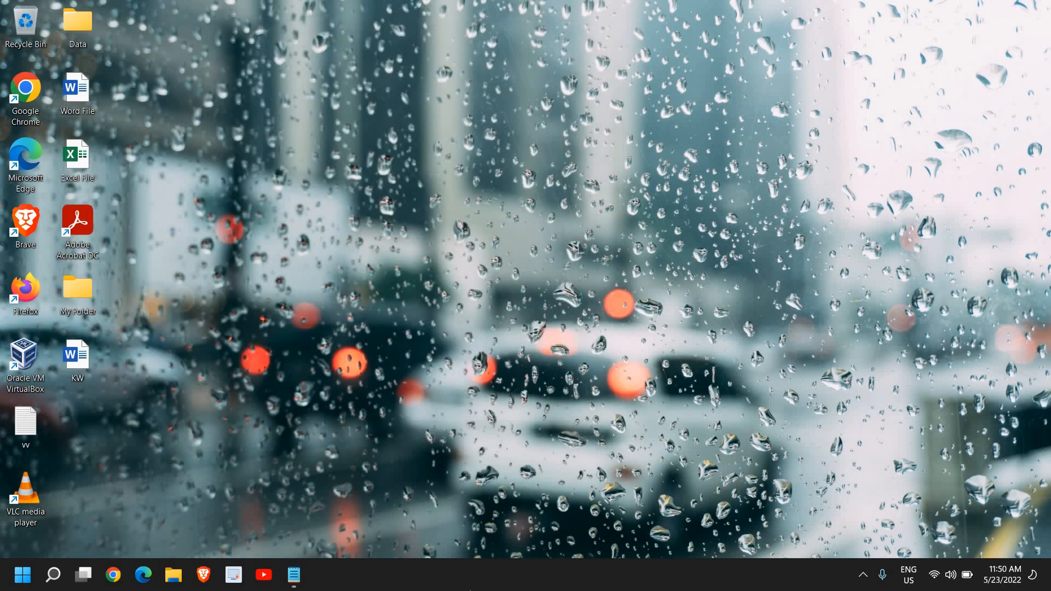